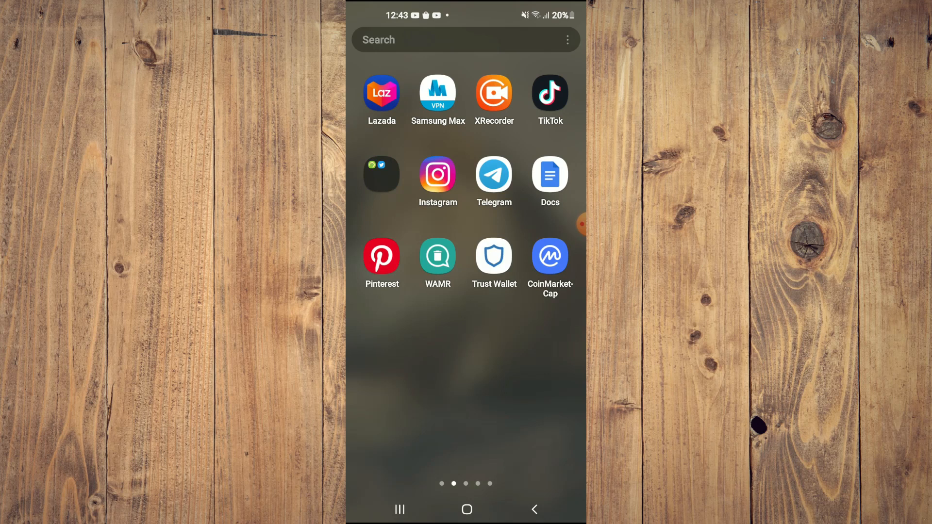
- Open Trust Wallet and view the multi-coin wallet's token balances
{"action": "left_click", "coordinate": [493, 259]}
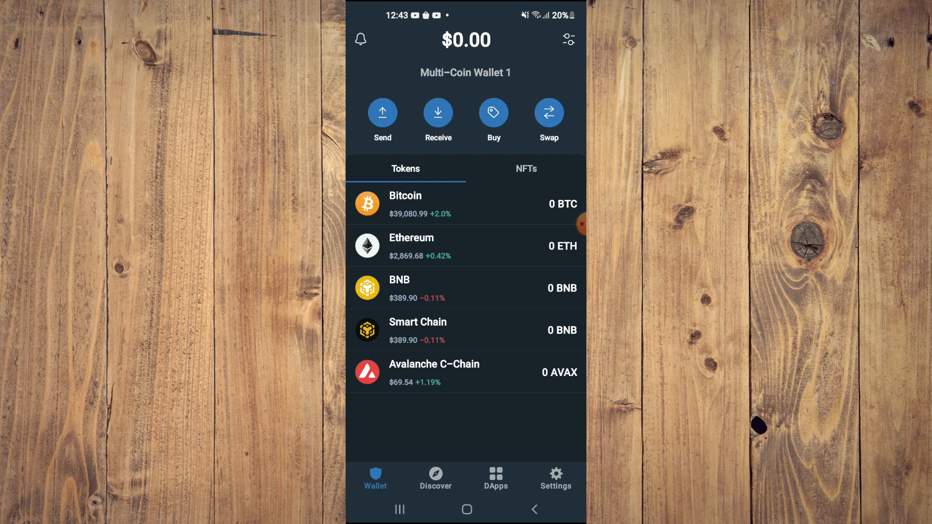
{"action": "left_click", "coordinate": [465, 288]}
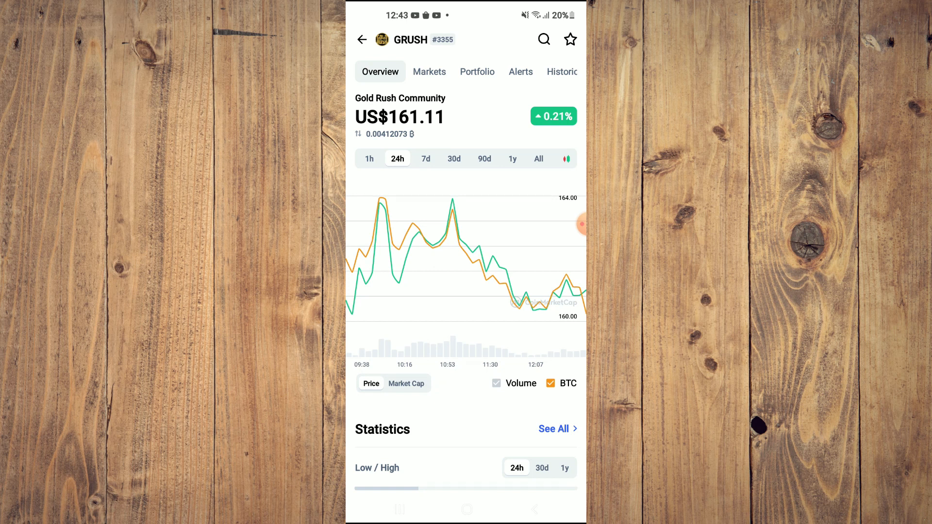
- Copy GRUSH's BNB Smart Chain (BEP20) contract address from its CoinMarketCap page
{"action": "scroll", "scroll_direction": "down", "scroll_amount": 3}
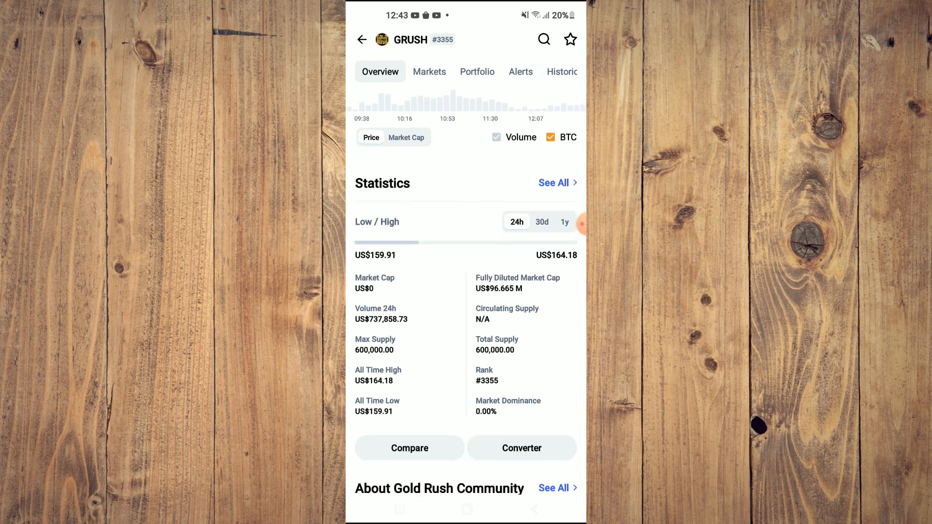
{"action": "scroll", "scroll_direction": "down", "scroll_amount": 3}
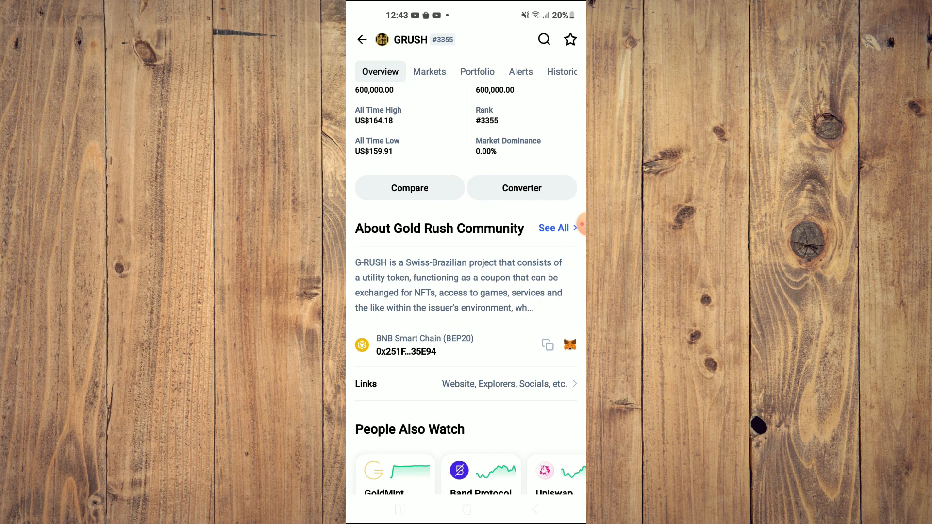
{"action": "left_click", "coordinate": [547, 344]}
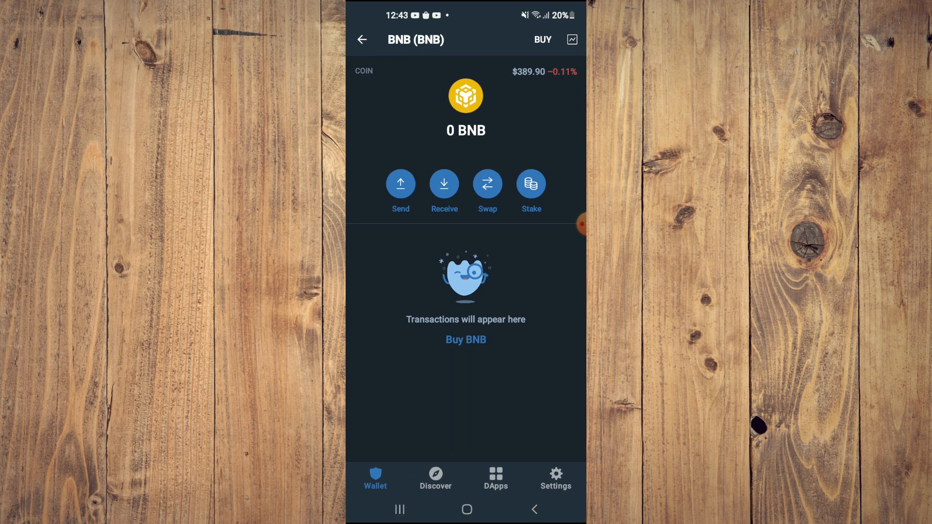
- Launch PancakeSwap from the DeFi section of the DApps list
{"action": "left_click", "coordinate": [495, 478]}
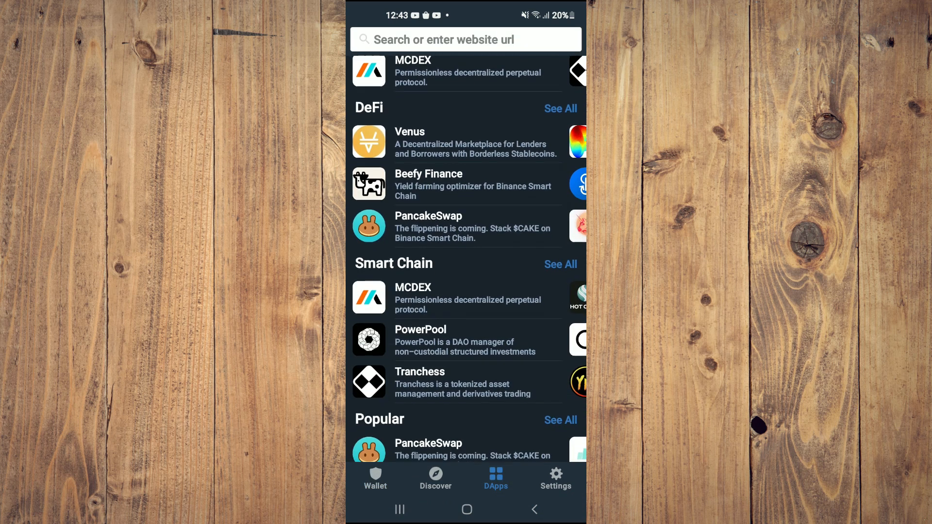
{"action": "left_click", "coordinate": [427, 227]}
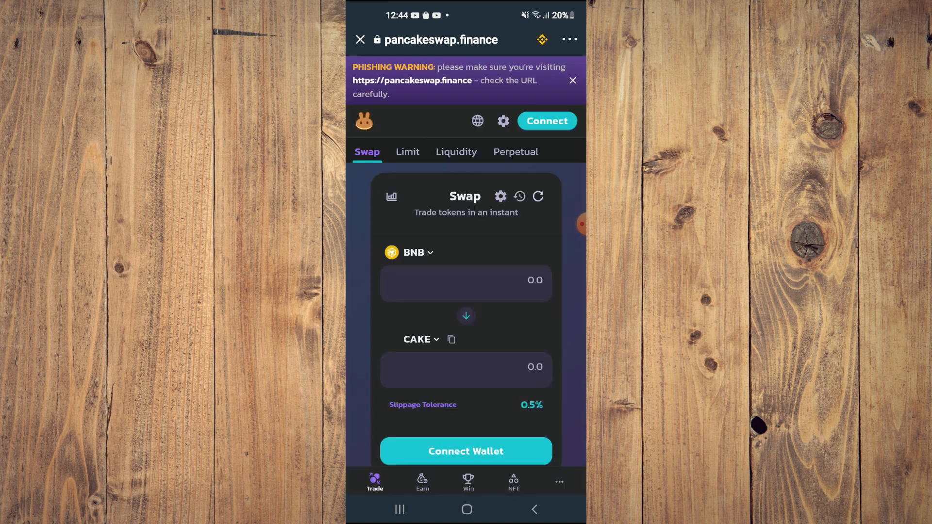
- Connect the wallet to PancakeSwap and return to the swap form
{"action": "left_click", "coordinate": [546, 121]}
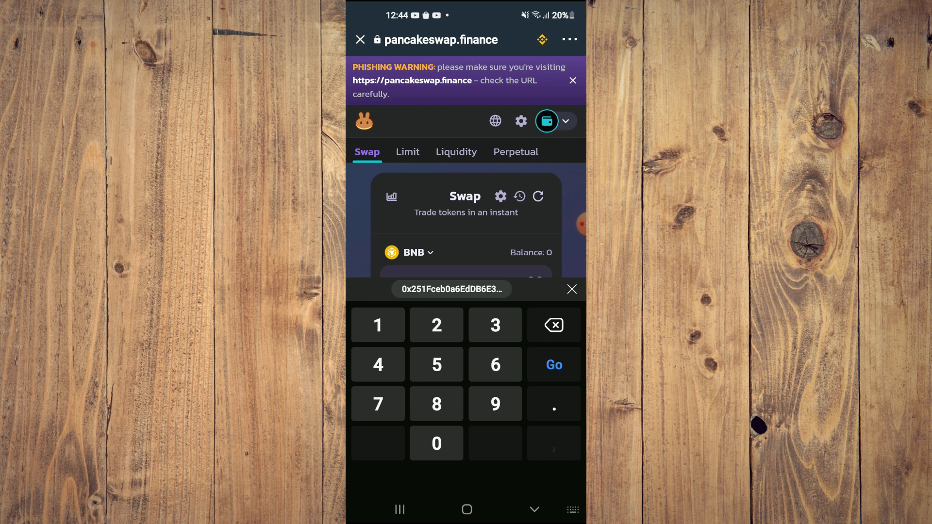
{"action": "left_click", "coordinate": [570, 289]}
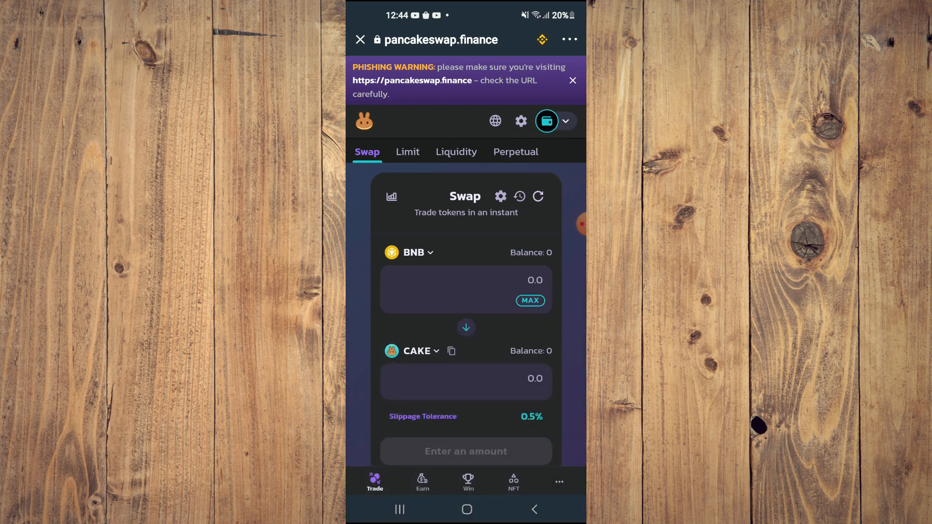
- Find GRUSH by its pasted contract address as the receive token and start importing it
{"action": "left_click", "coordinate": [417, 351]}
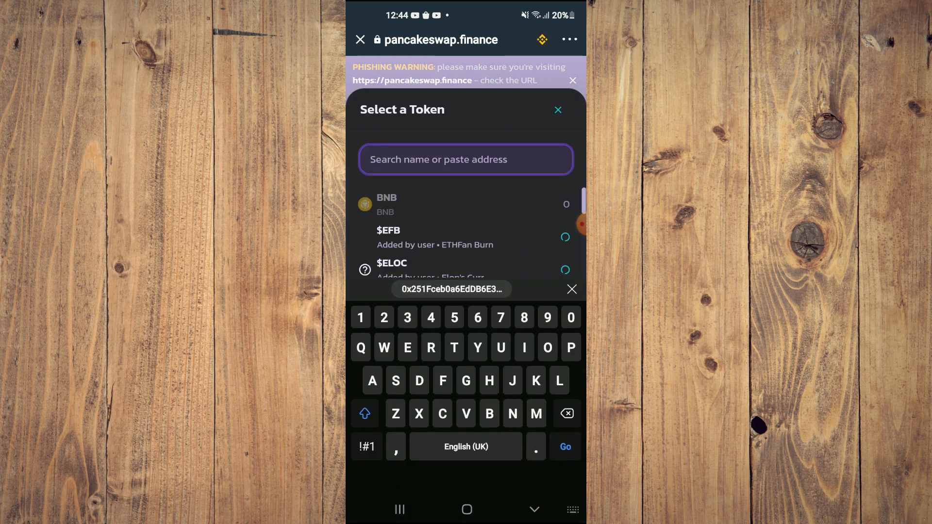
{"action": "left_click", "coordinate": [452, 289]}
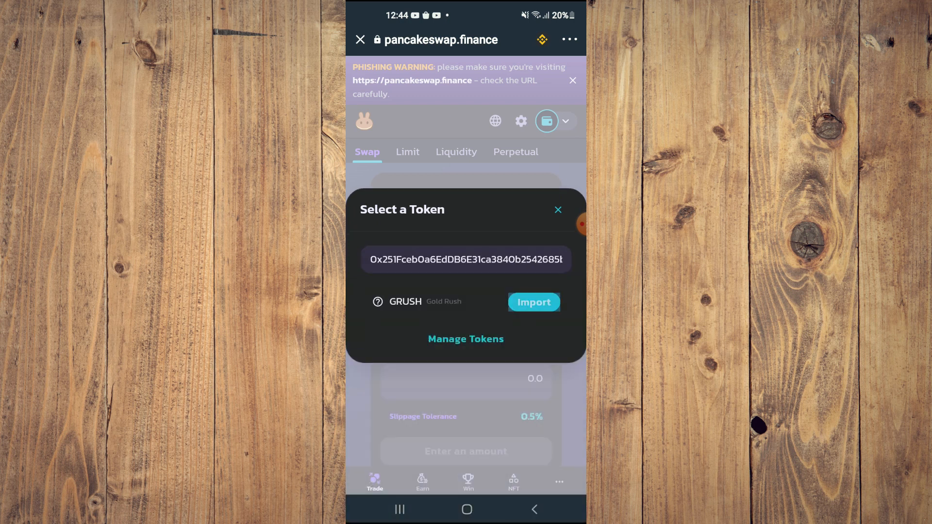
{"action": "left_click", "coordinate": [533, 302]}
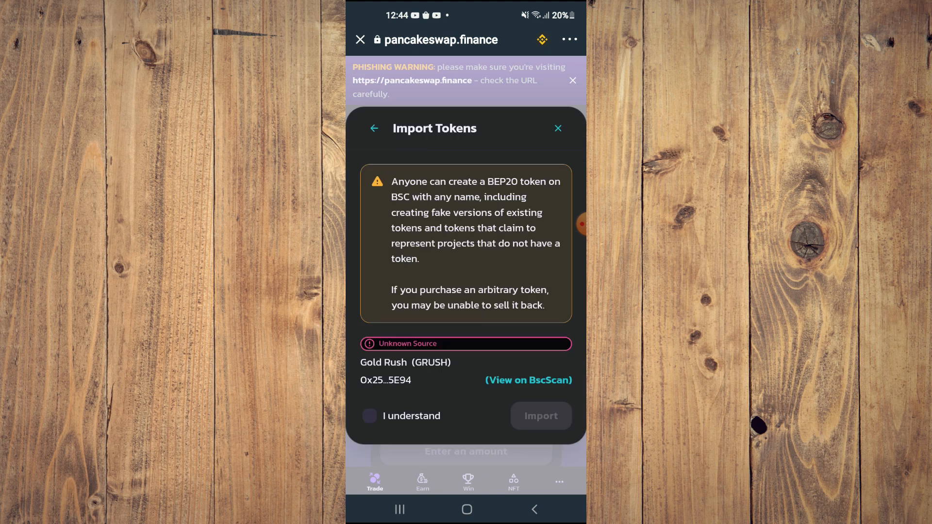